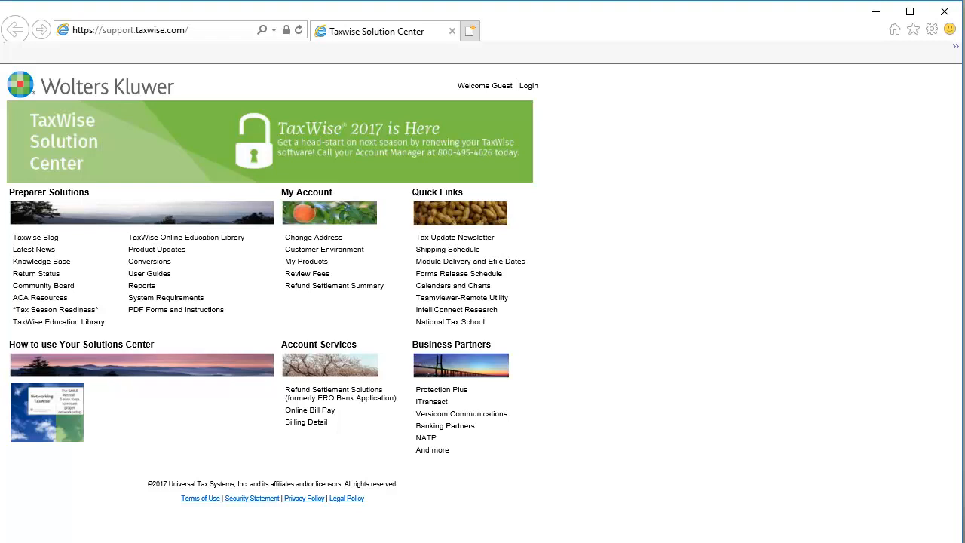
- Search the Knowledge Base for article 53710 on resetting the TaxWise 2016 Admin password
click(123, 30)
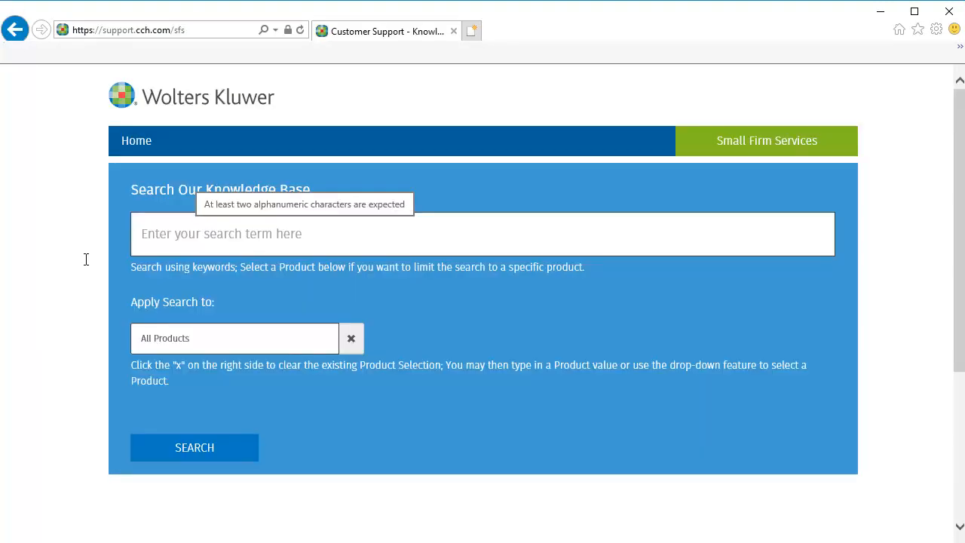
text(53710)
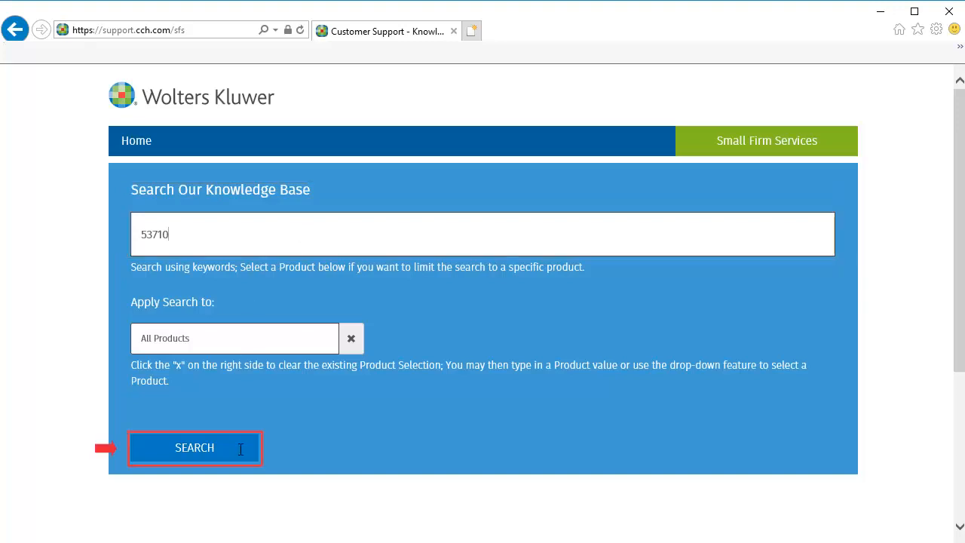
click(194, 446)
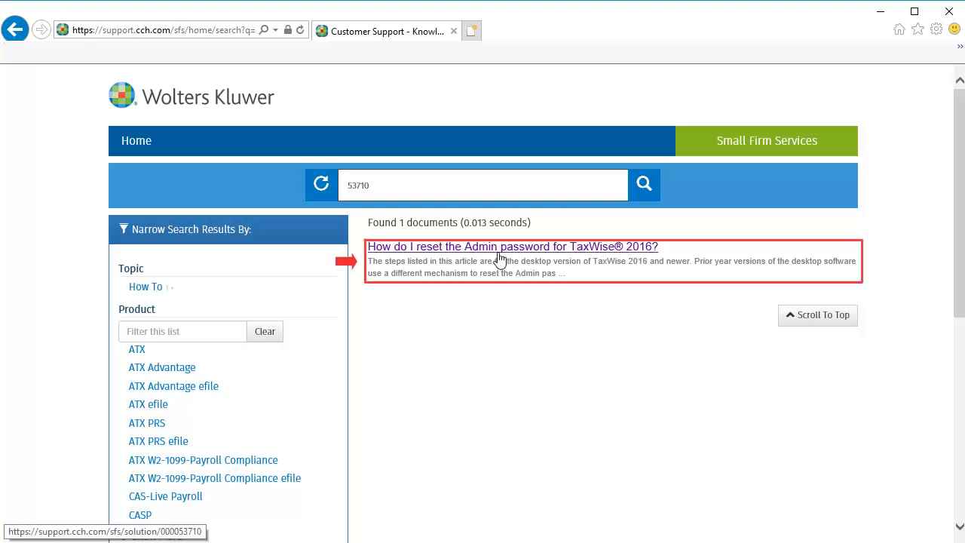
- From the Admin password reset article, download and save TW2016PWReset.exe
click(513, 247)
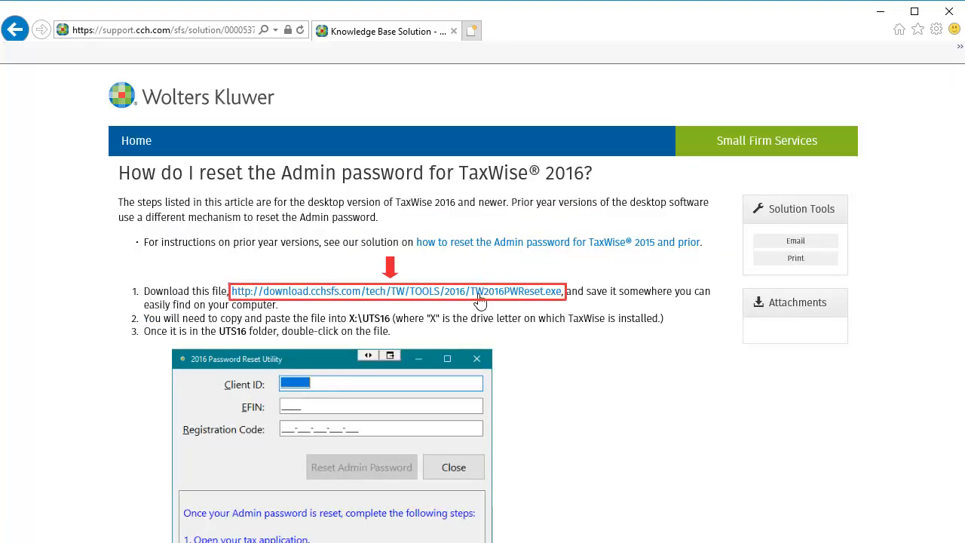
click(394, 291)
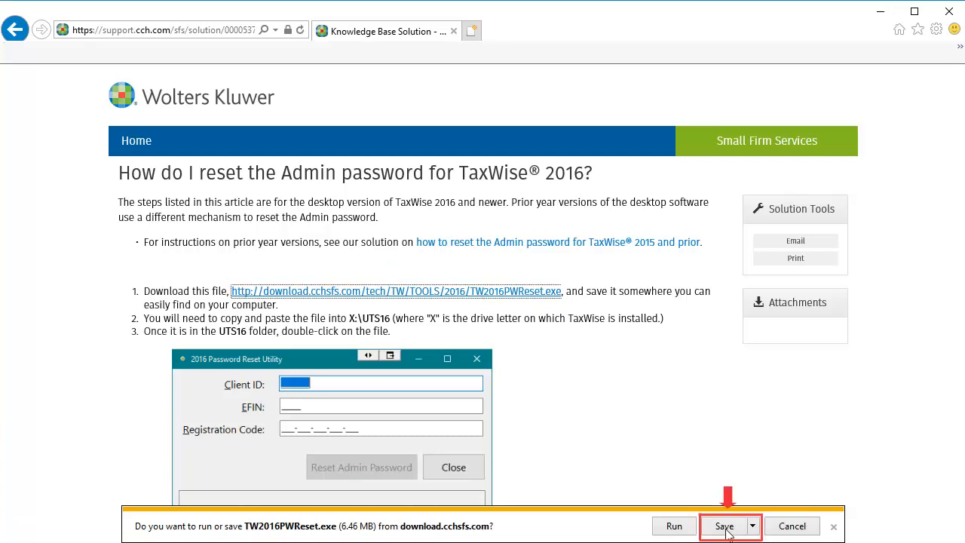
click(723, 524)
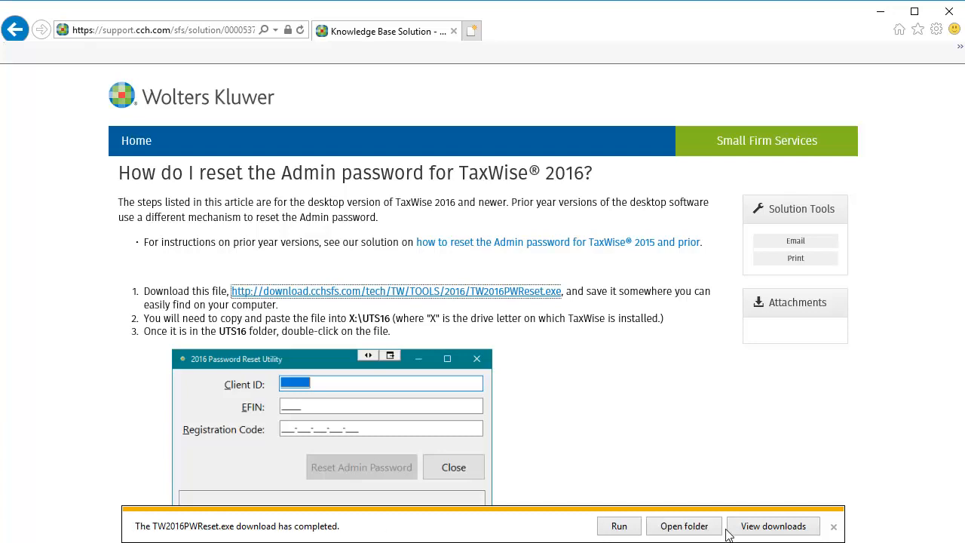
mouse_move(883, 10)
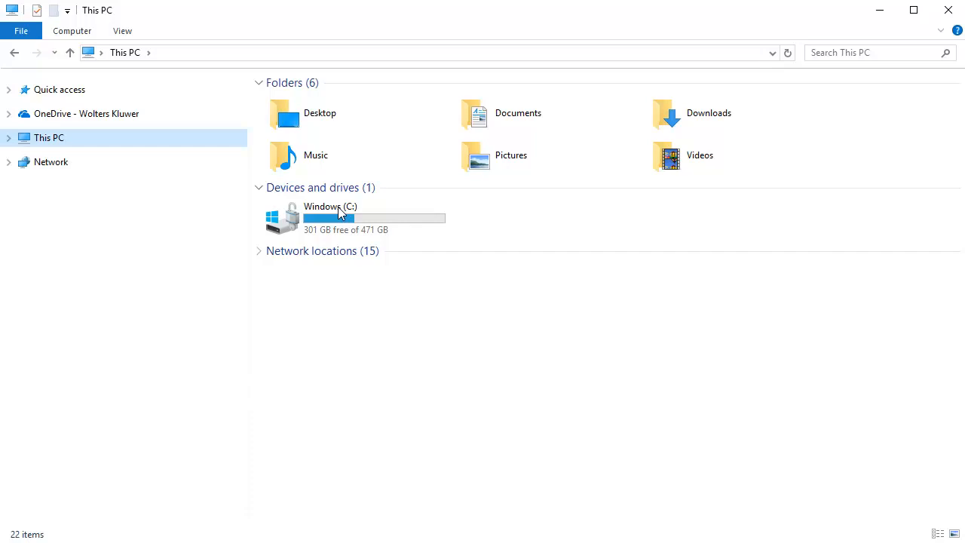
- Paste TW2016PWReset.exe into C:\UTS16 and launch the 2016 Password Reset Utility
double_click(330, 217)
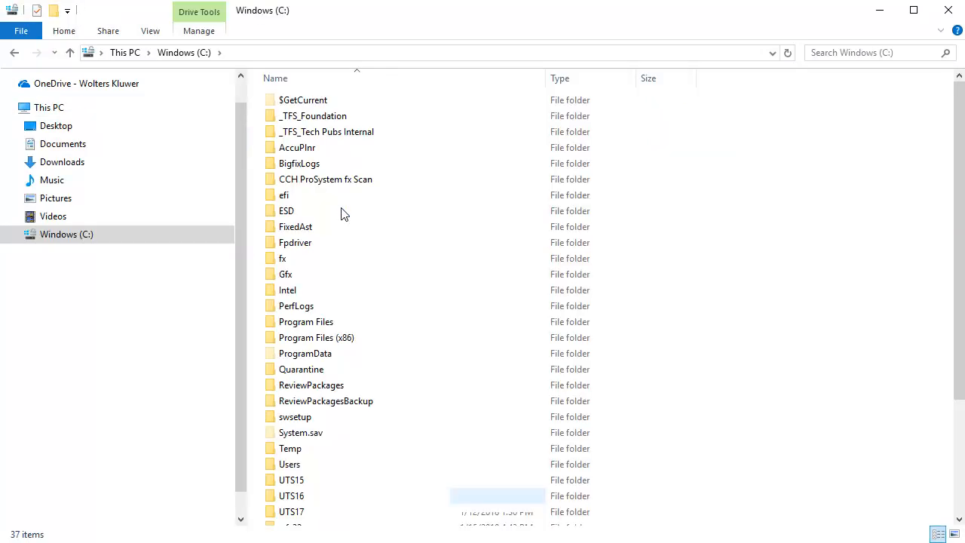
click(293, 494)
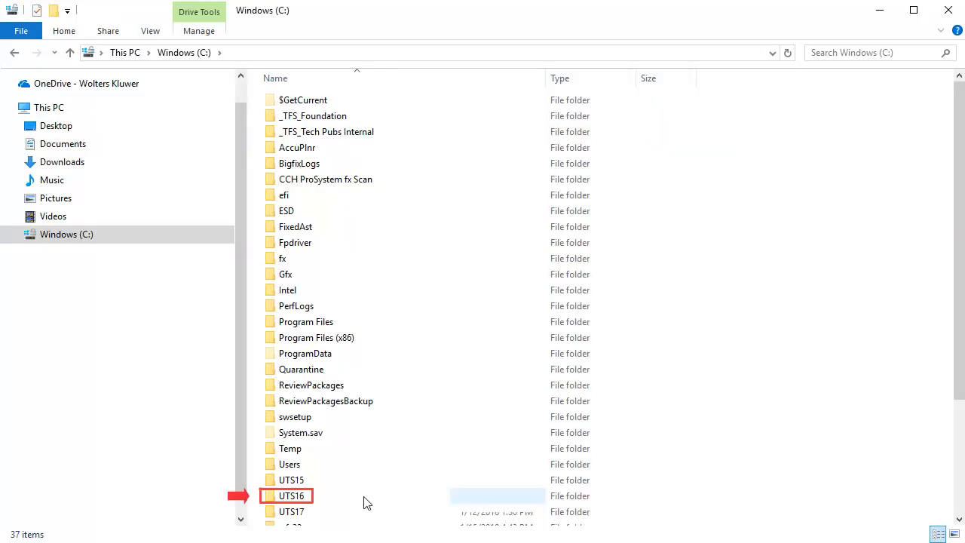
double_click(292, 494)
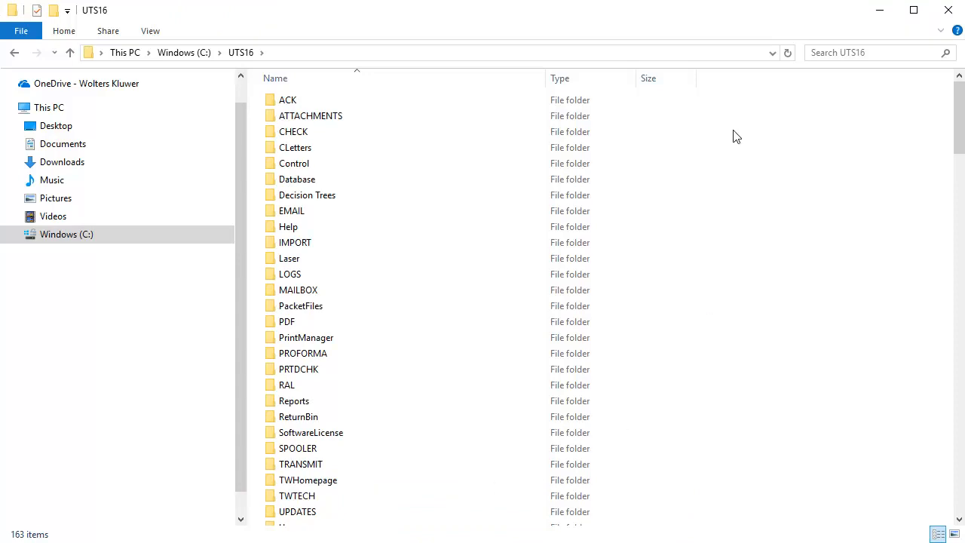
right_click(736, 137)
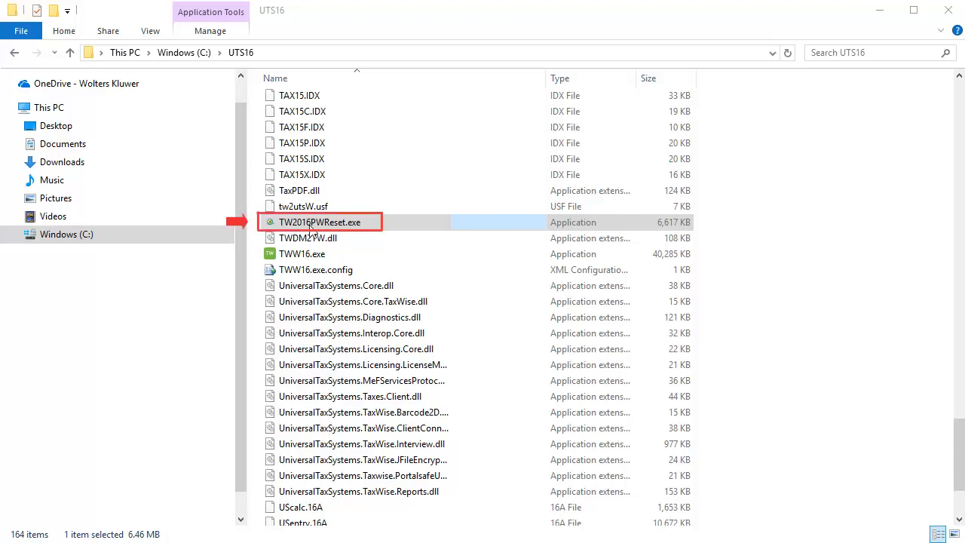
double_click(320, 221)
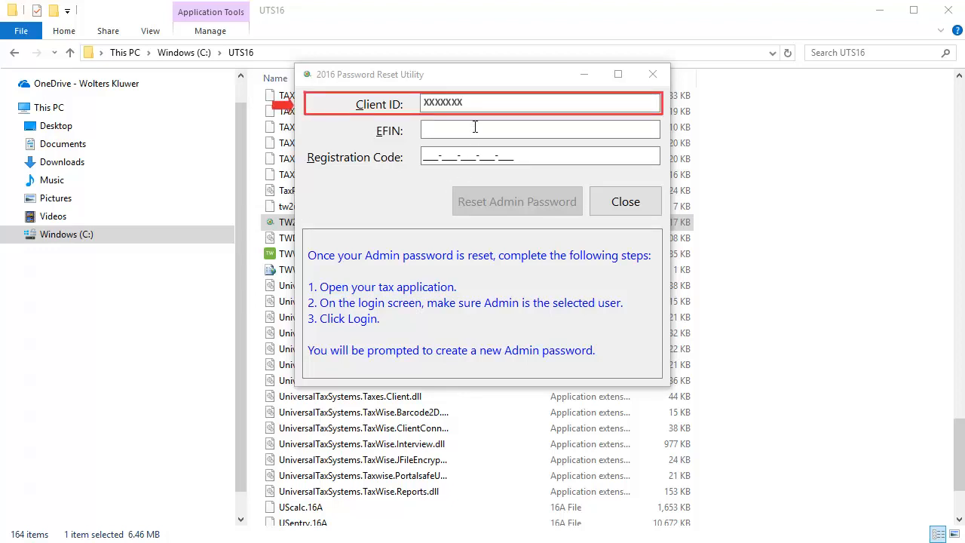
- Enter the Client ID, EFIN and Registration Code and reset the Admin password, acknowledging the success message
text(XXXXXX)
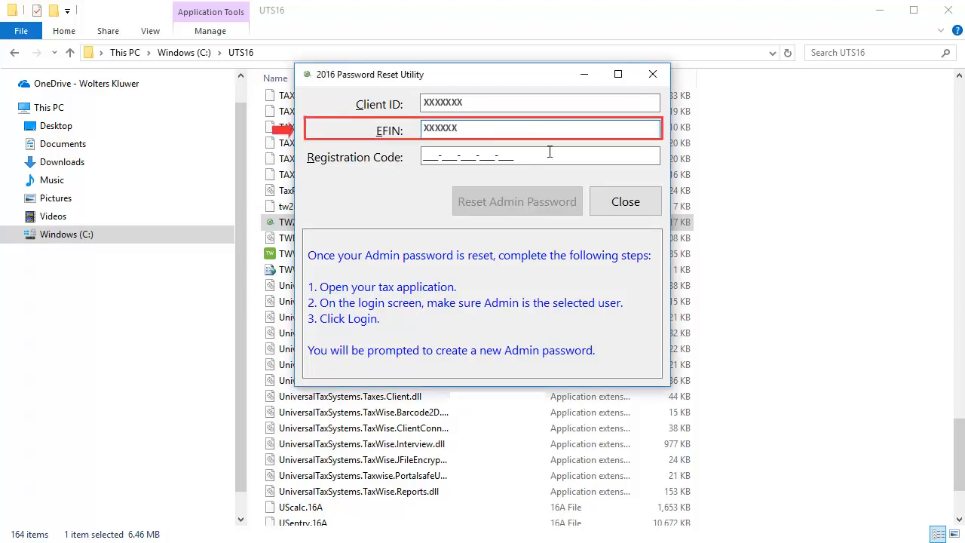
click(540, 155)
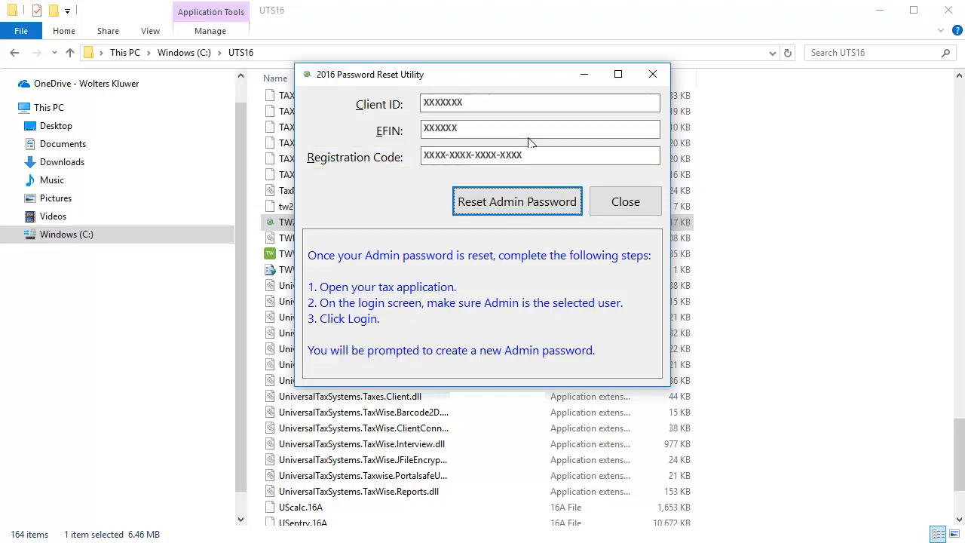
click(517, 202)
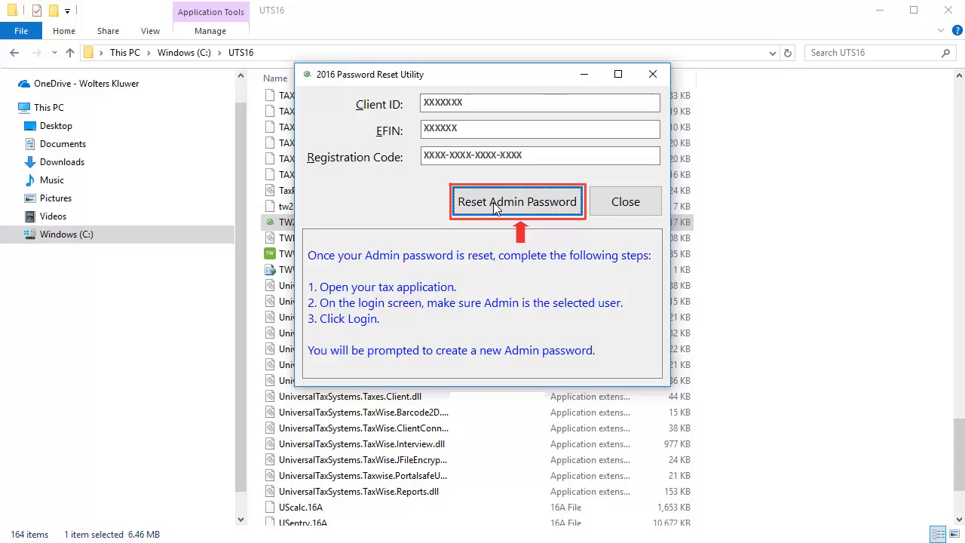
click(516, 202)
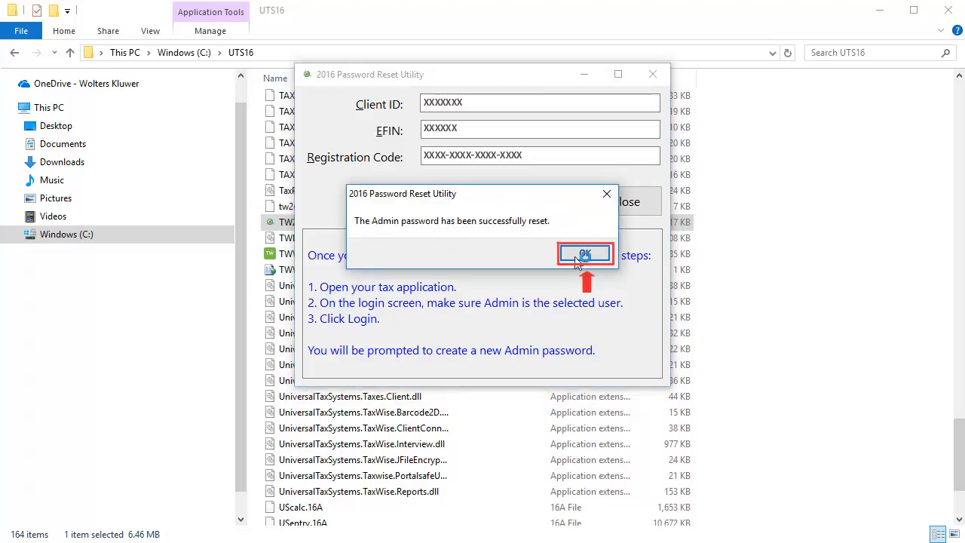
click(585, 253)
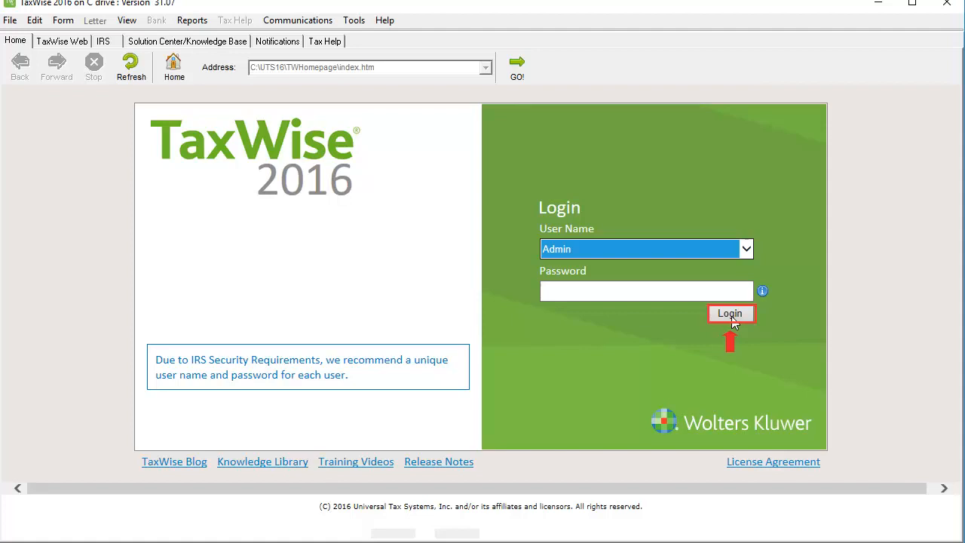
- Attempt an Admin login with a blank password and acknowledge the required-password notice
click(730, 312)
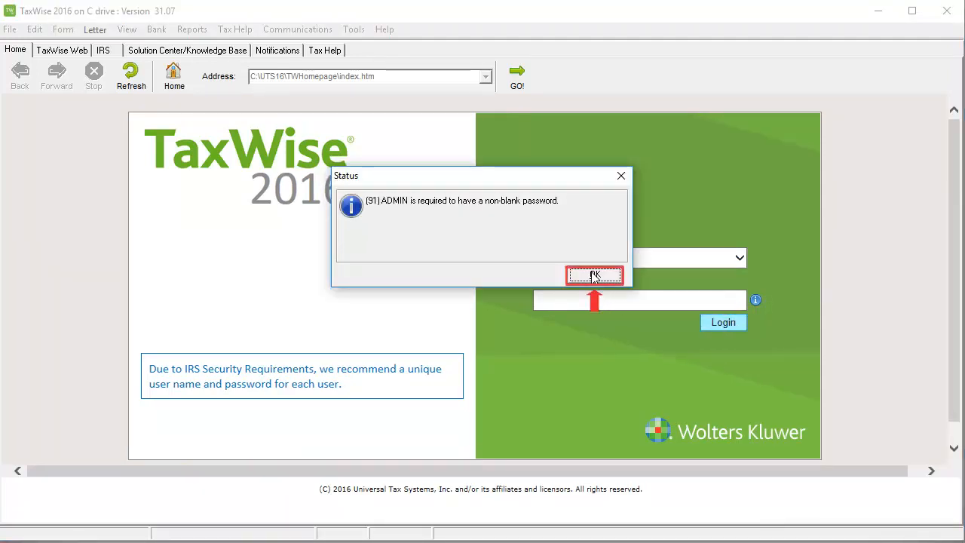
click(594, 275)
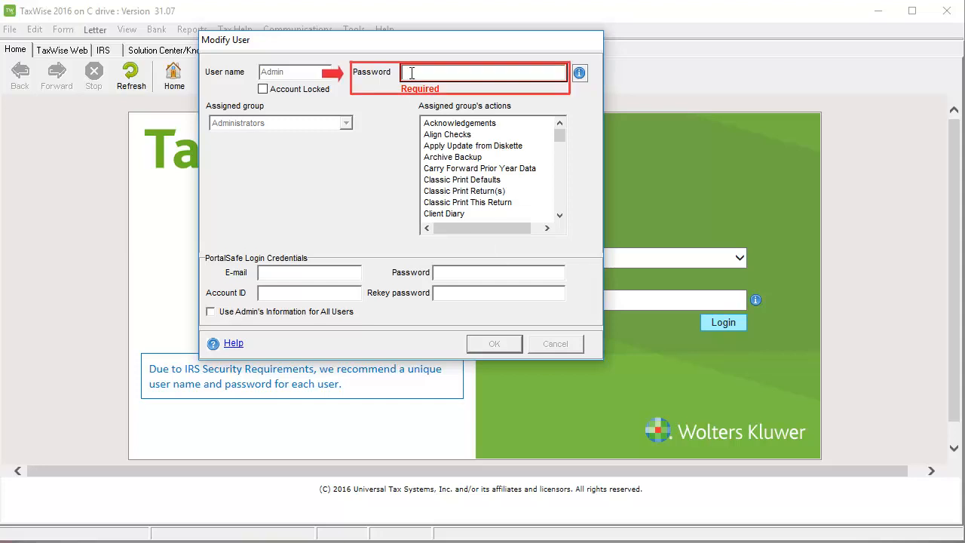
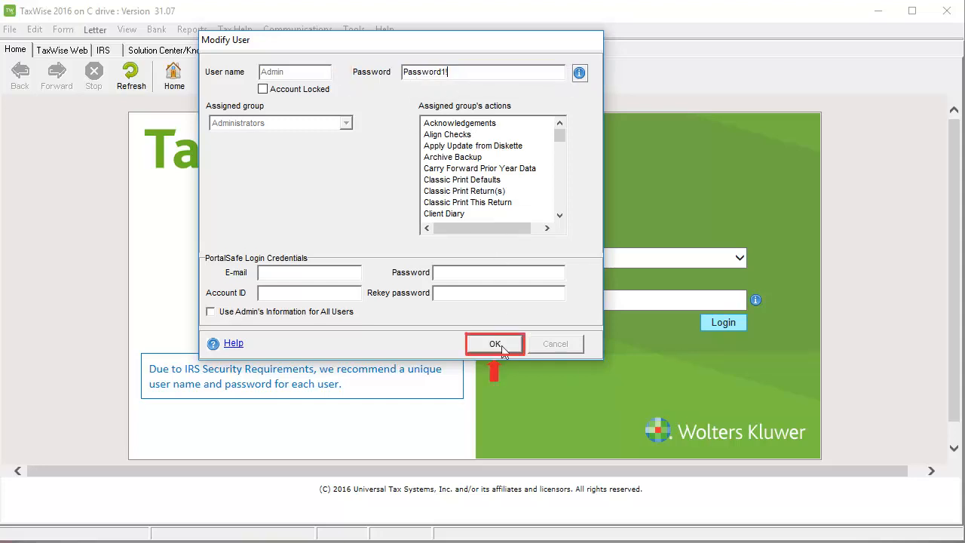
click(494, 343)
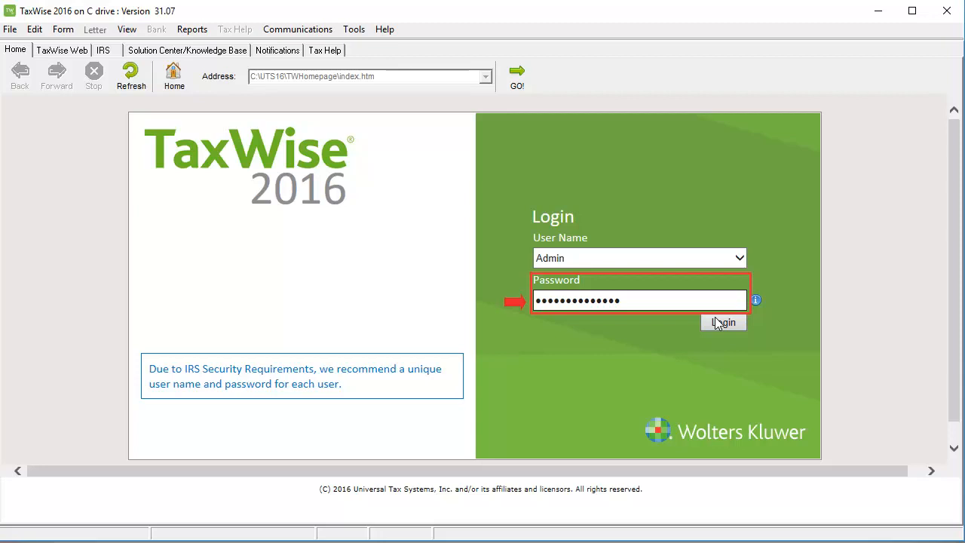
click(722, 323)
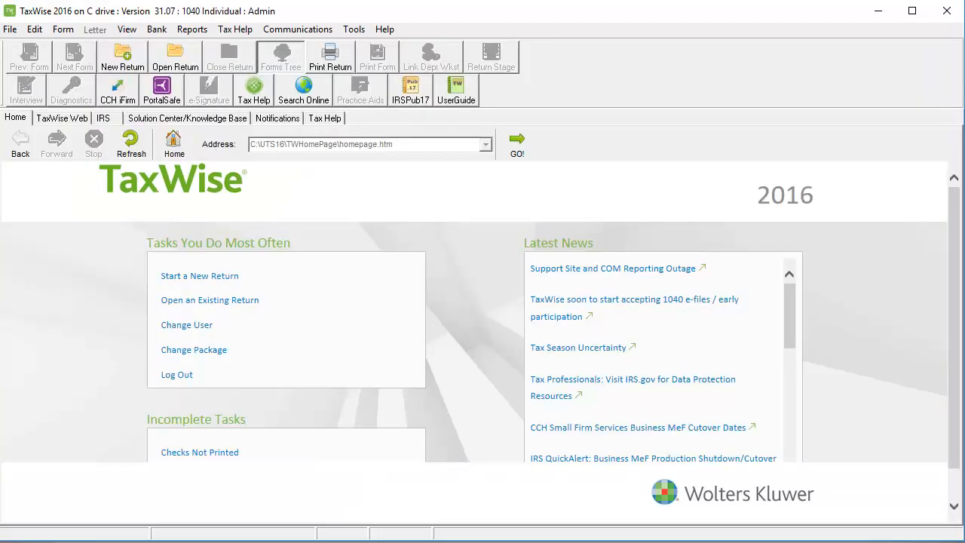